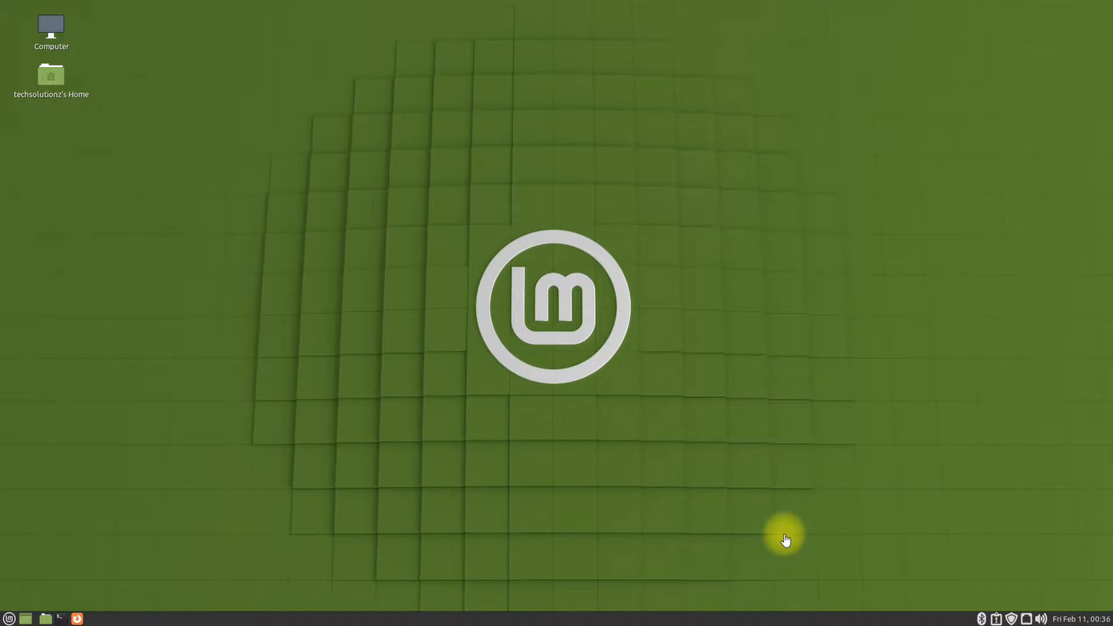
mouse_move(784, 538)
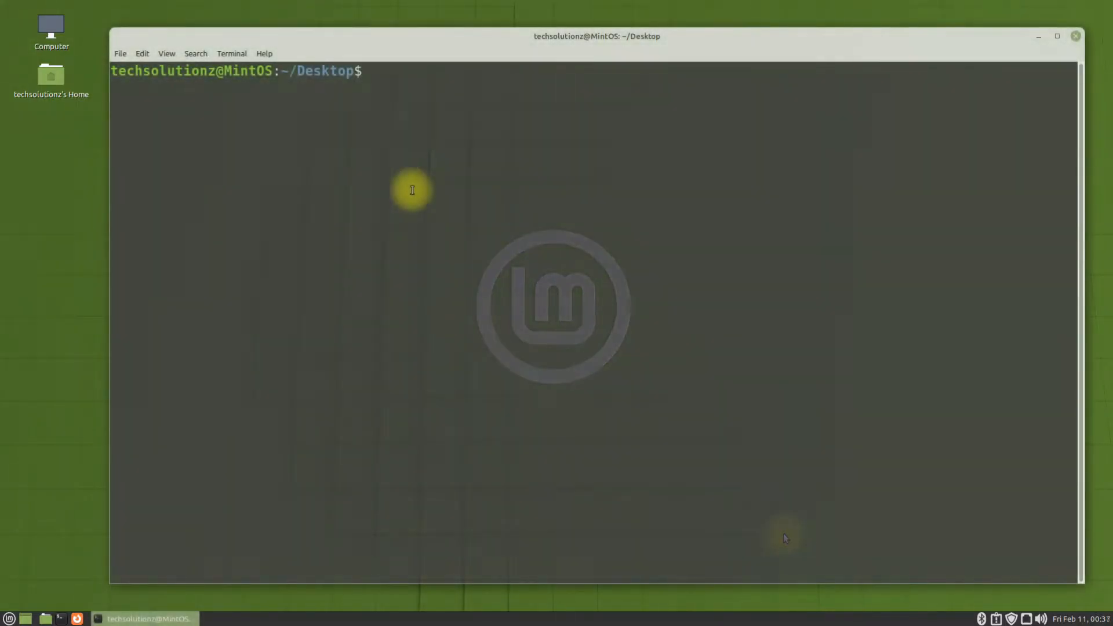
Run 'sudo apt update' to refresh the package lists.
type("sudo ap")
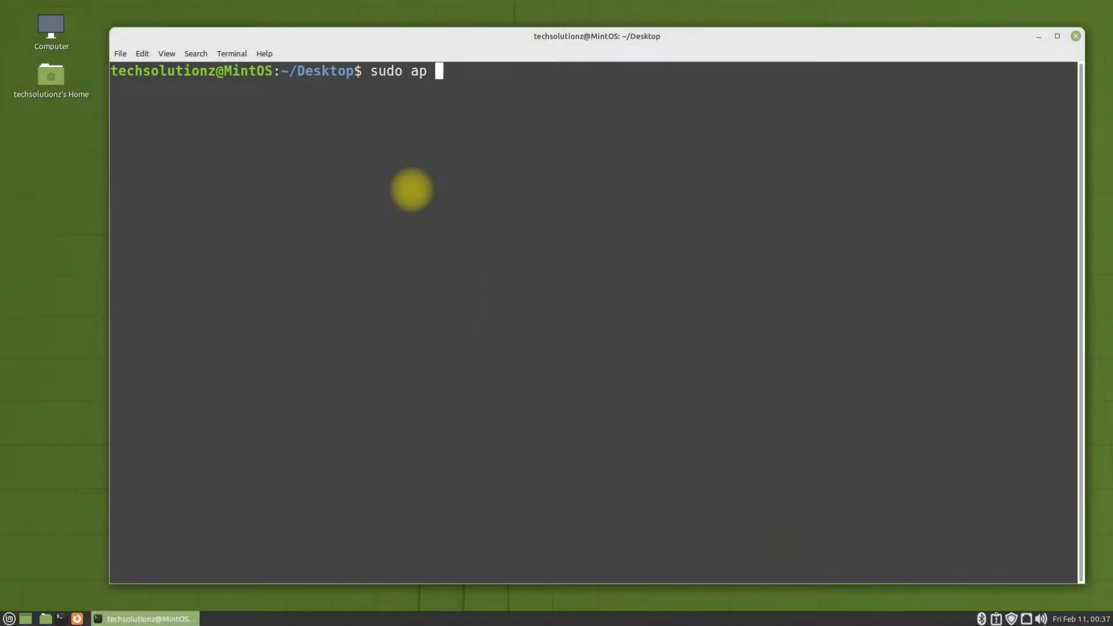
type("t update")
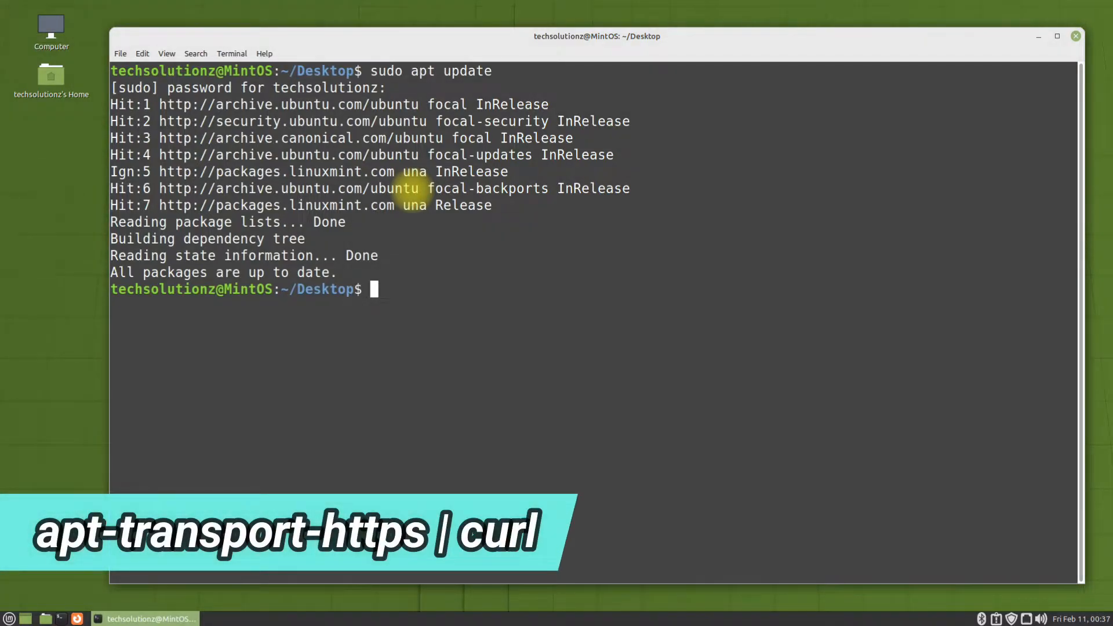
Install apt-transport-https and curl with apt, confirming with Y.
type("sudo apt install")
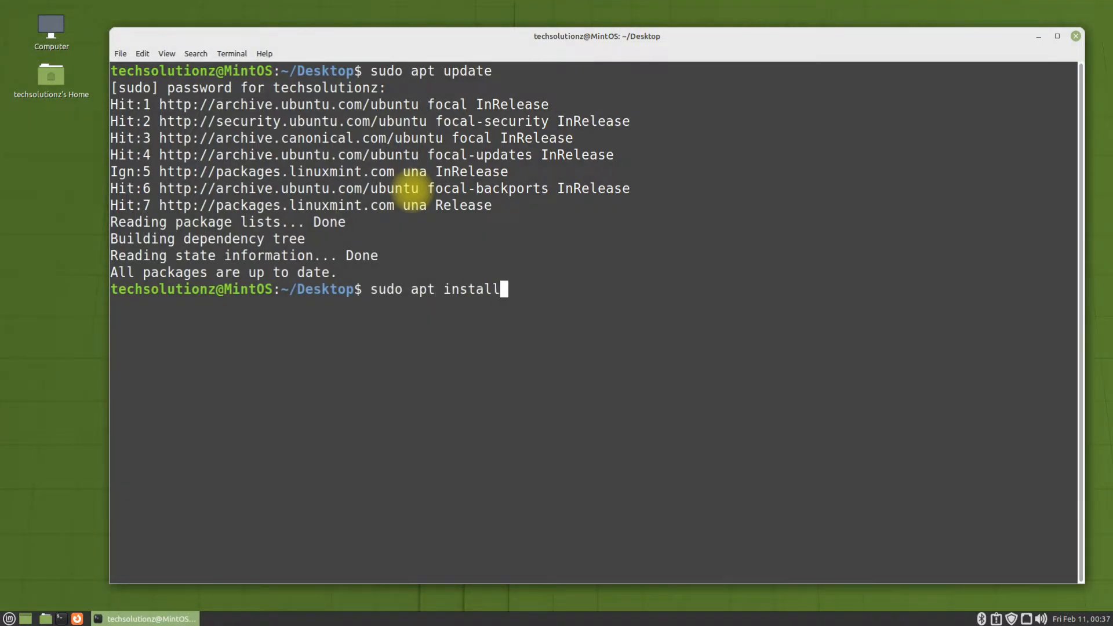
type("apt-tr")
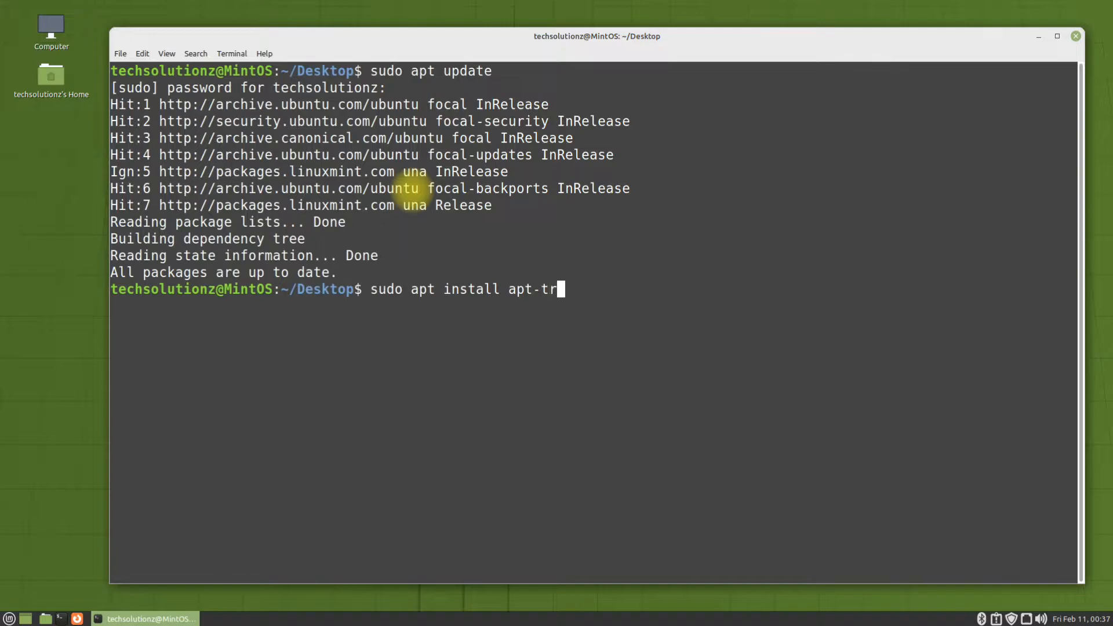
type("ansport-h")
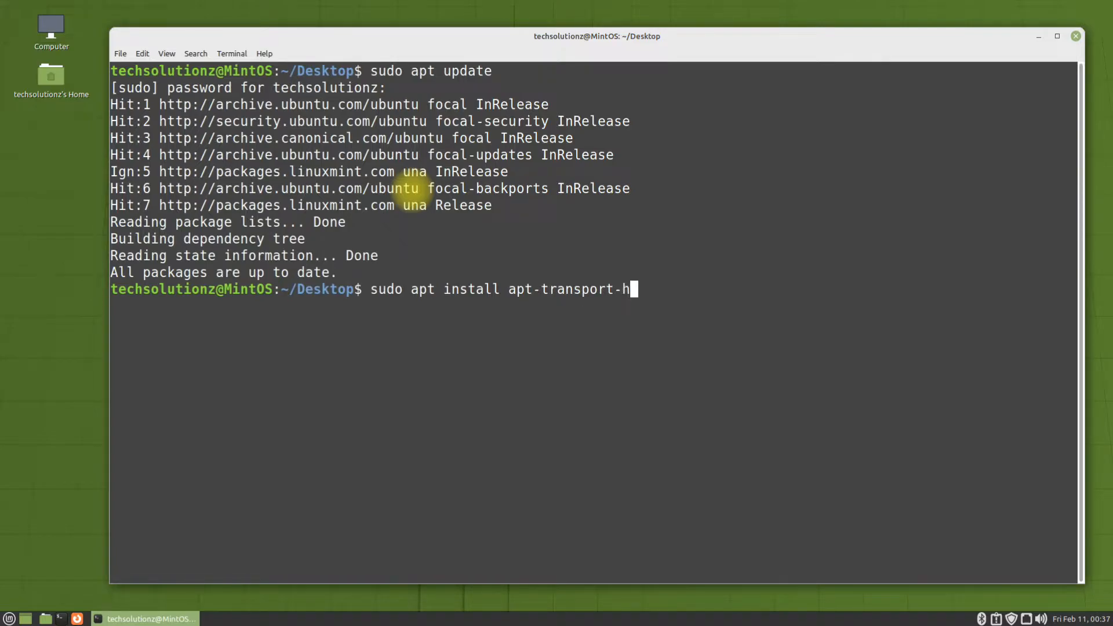
type("tps curl")
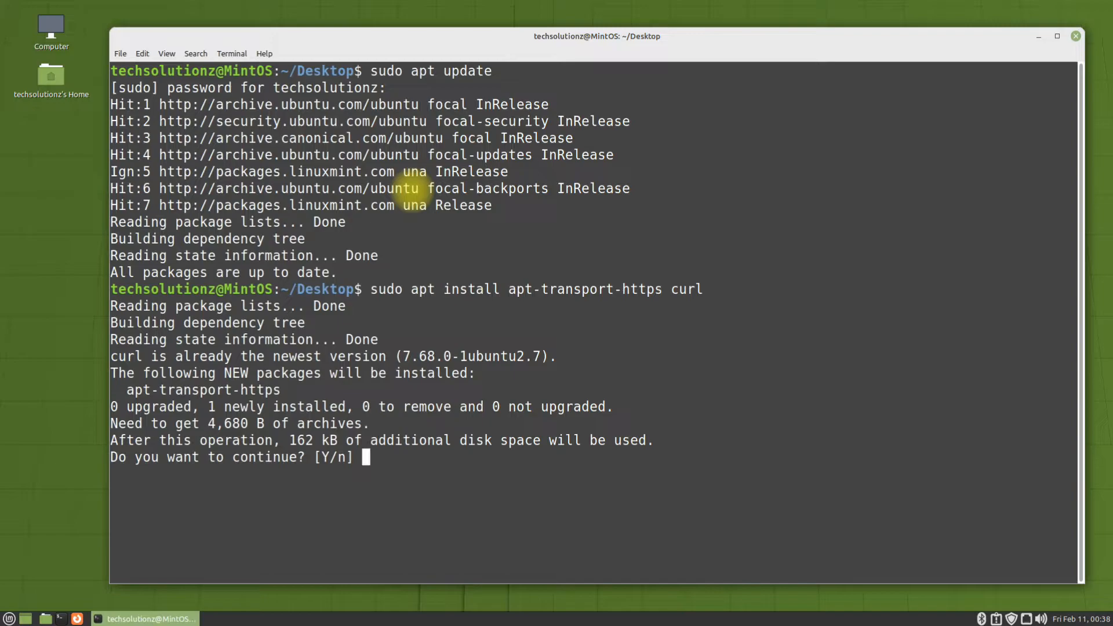
type("Y")
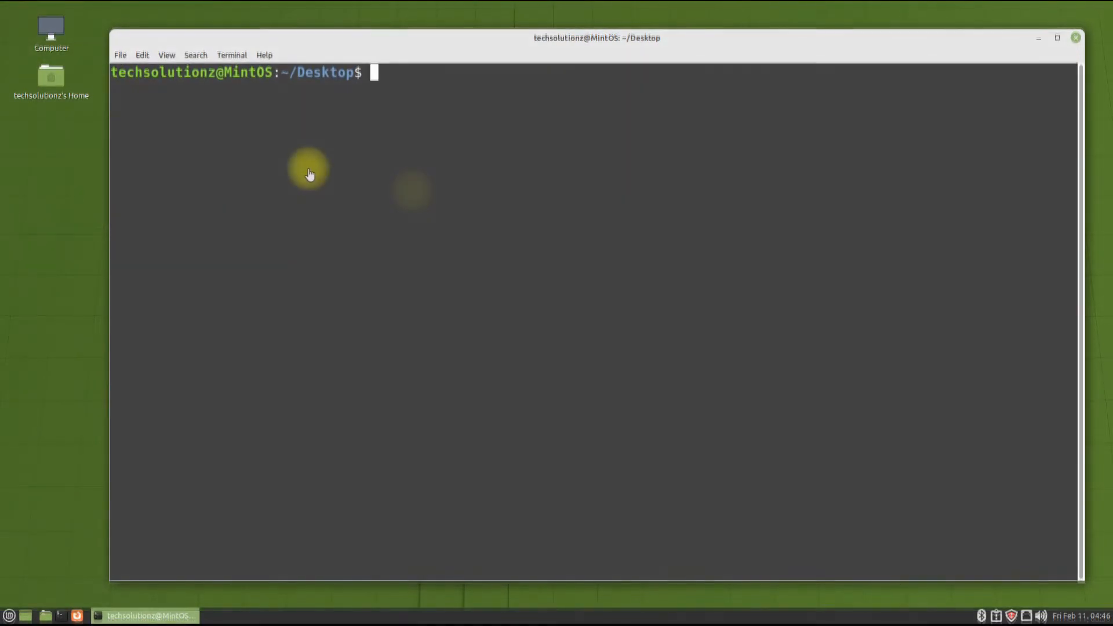
Save brave-browser-archive-keyring.gpg and write the Brave repository to brave-browser-release.list.
type("sudo curl -fsSLo /usr/share/keyrings/brave-browser-archive-keyring.gpg https://brave-browser-apt-release.s3.brave.com/brave-browser-archive-keyring.gpg")
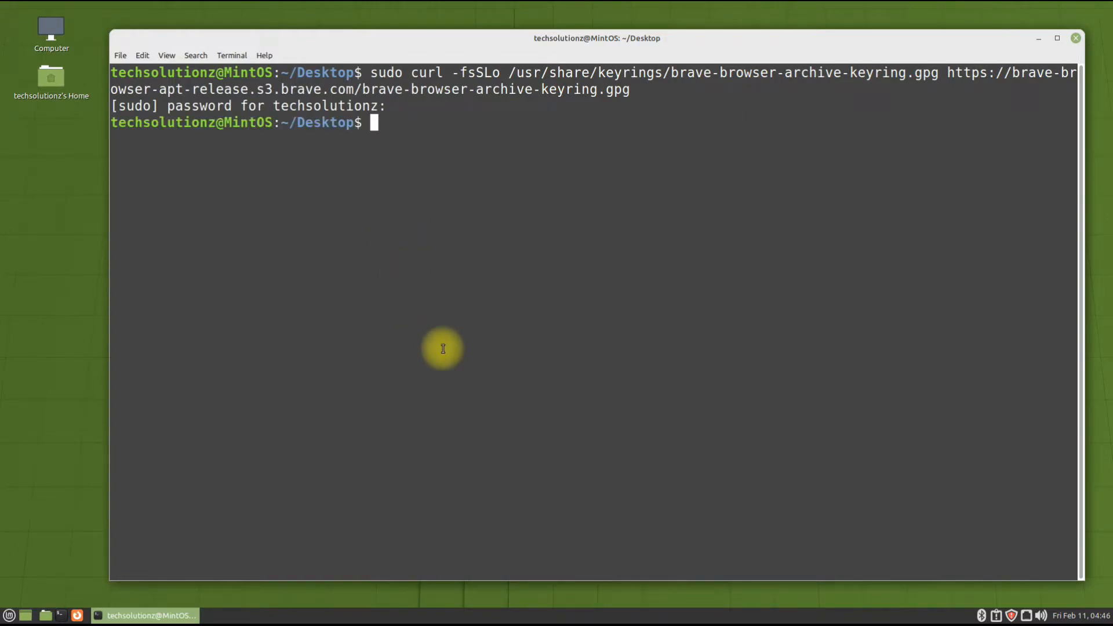
type("echo \"deb [signed-by=/usr/share/keyrings/brave-browser-archive-keyring.gpg arch=amd64] https://brave-browser-apt-release.s3.brave.com/ stable main\"|sudo tee /etc/apt/sources.list.d/brave-browser-release.list")
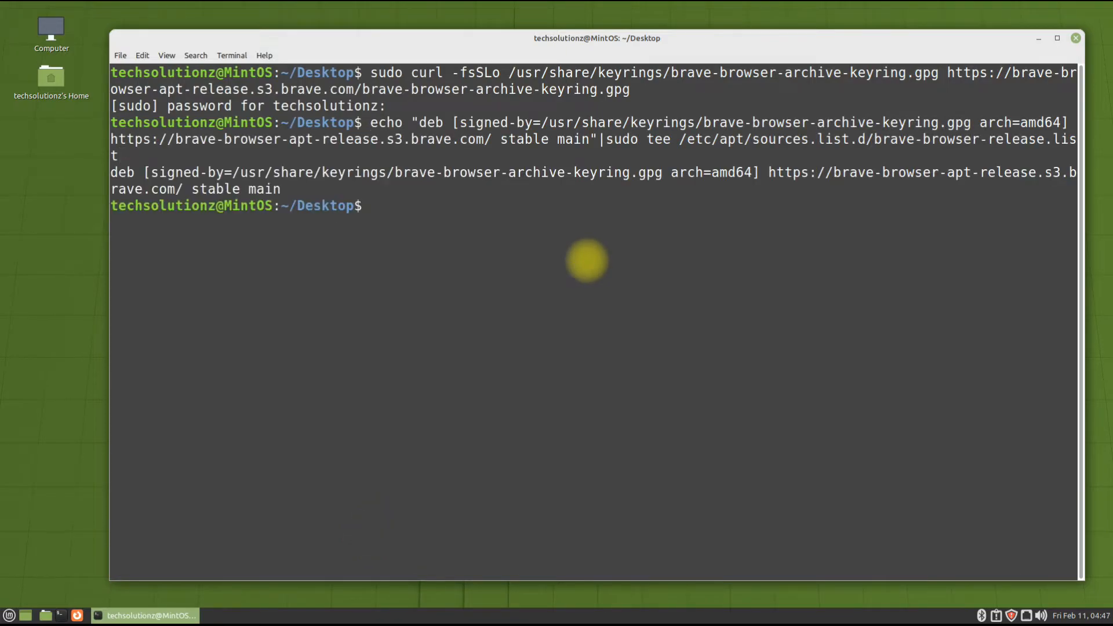
Rerun 'sudo apt update' so the Brave stable repository index is fetched.
type("sudo a")
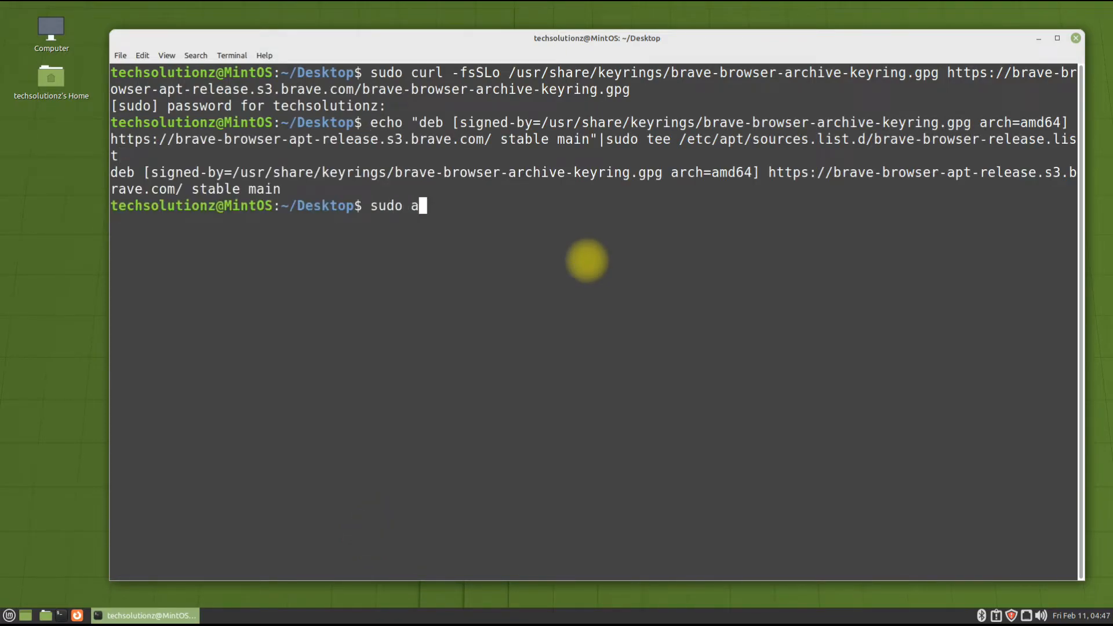
type("pt update")
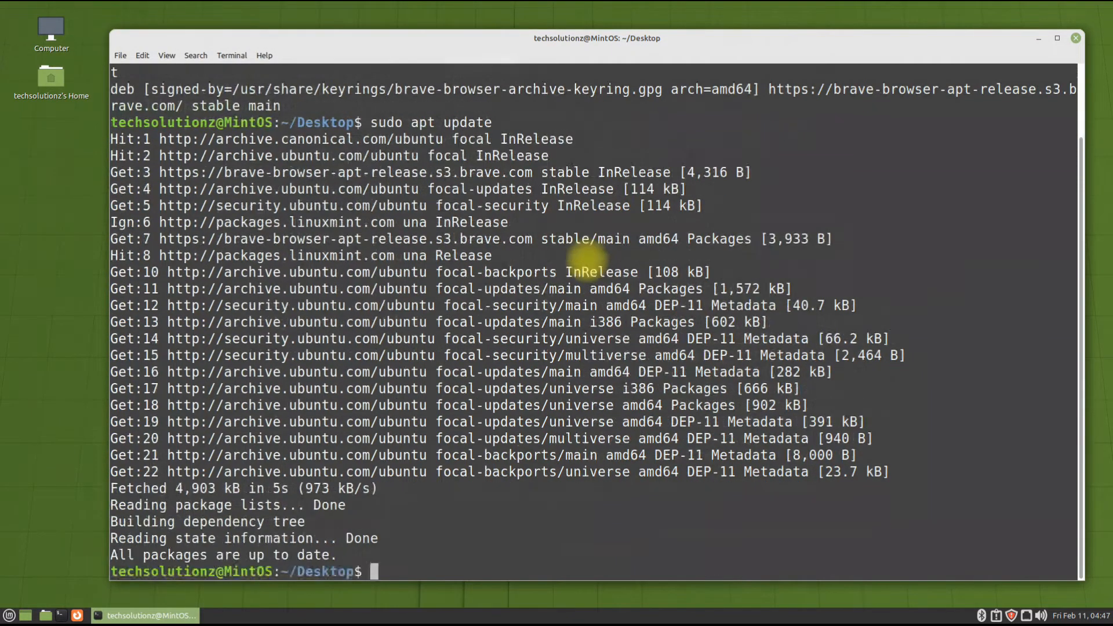
Install brave-browser with apt, confirming with Y, then exit the terminal.
type("sudo")
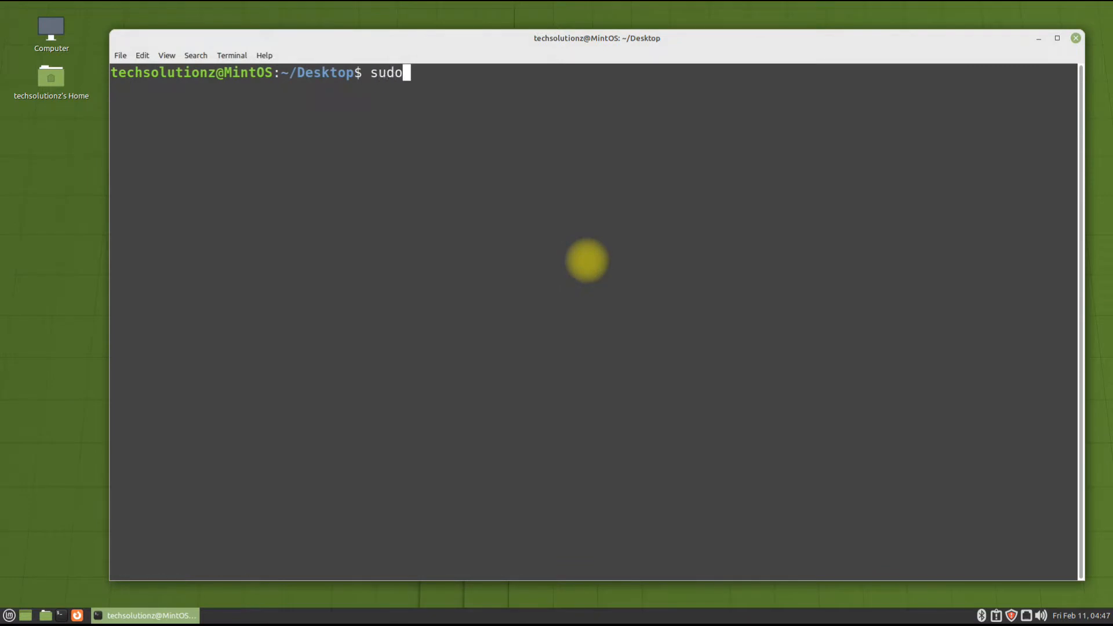
type("apt install")
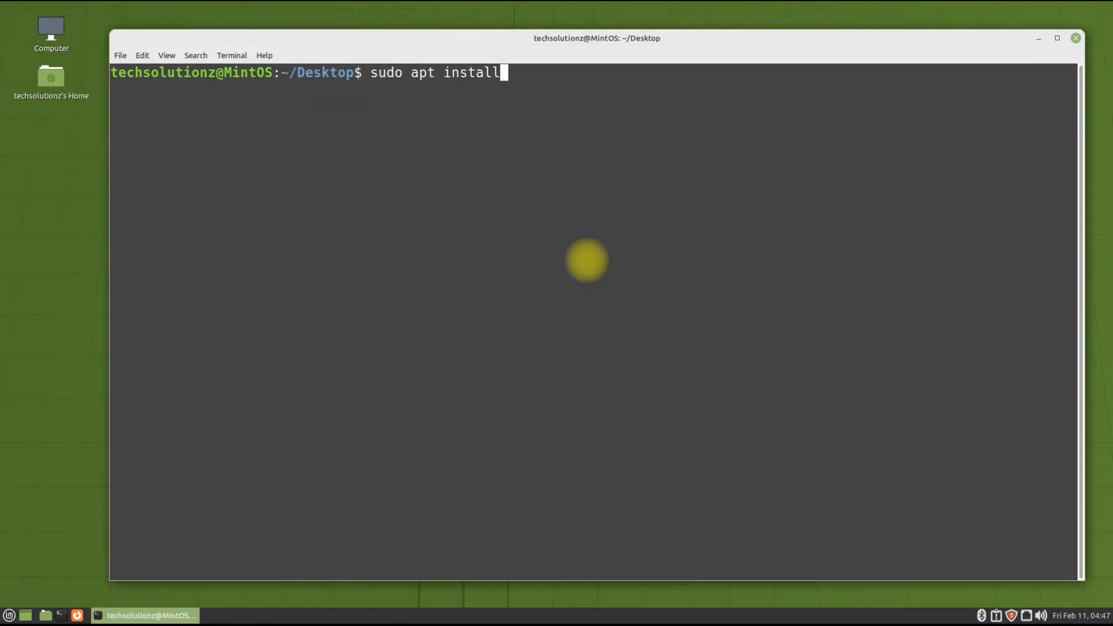
type("b")
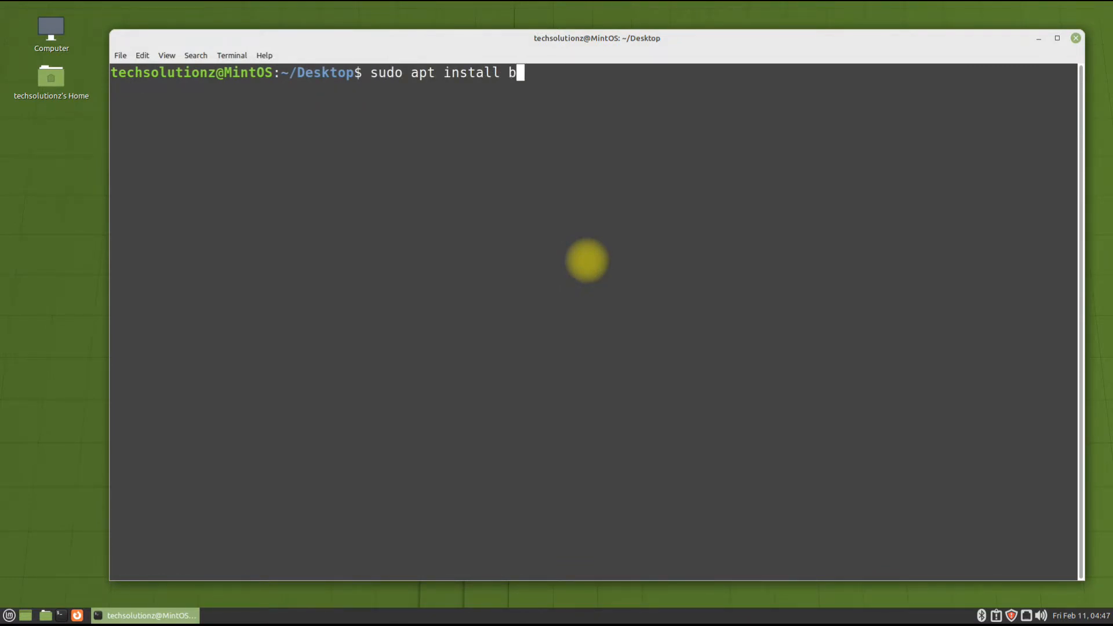
type("rave-browser")
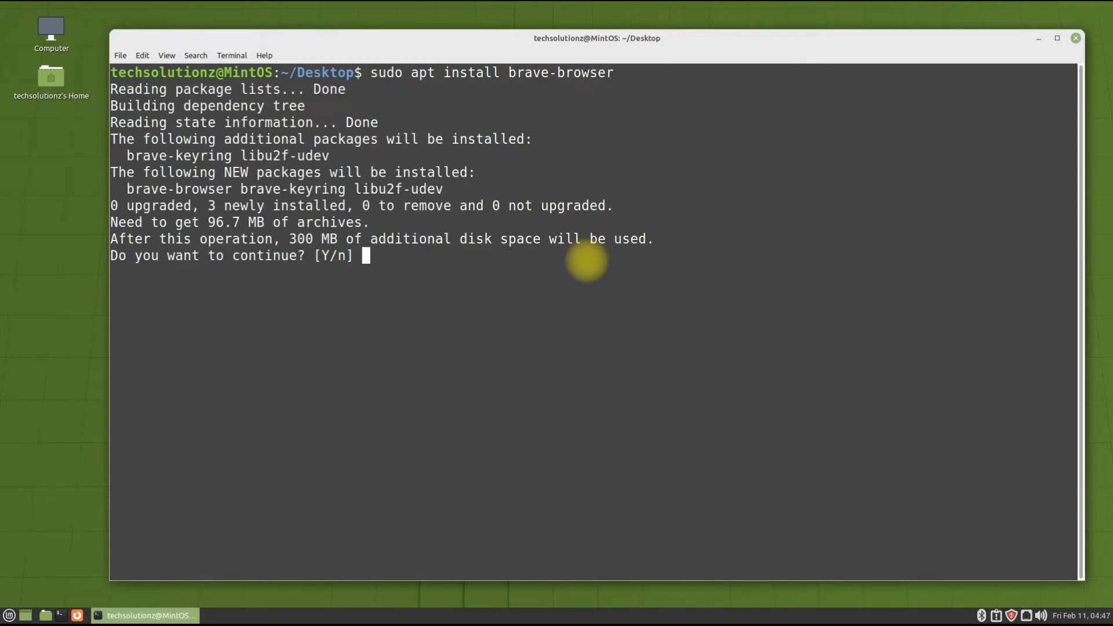
type("Y")
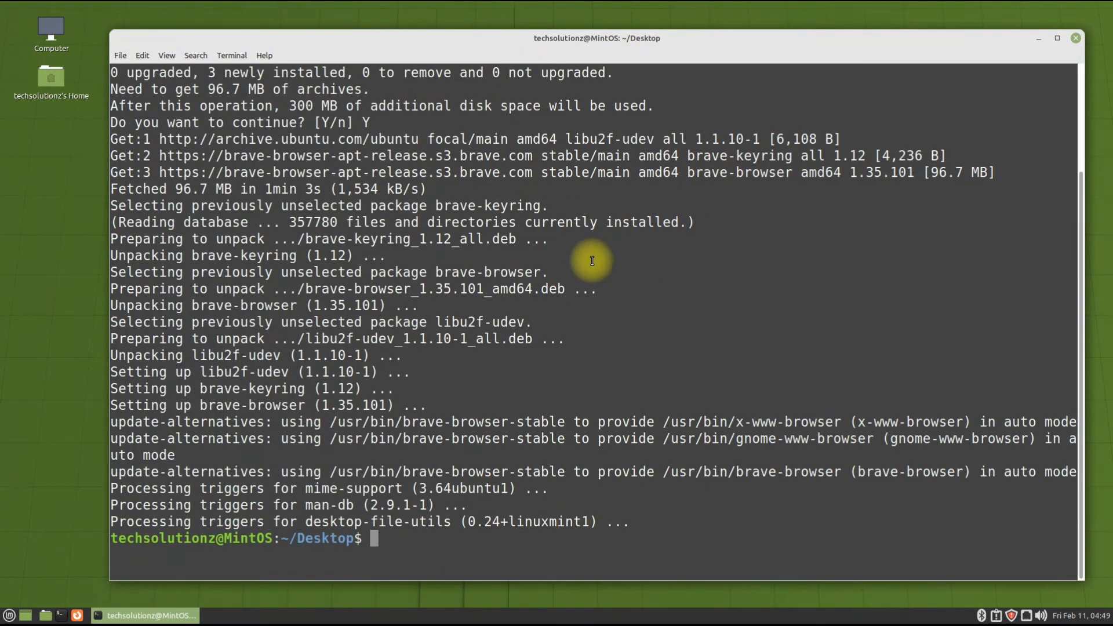
type("ex")
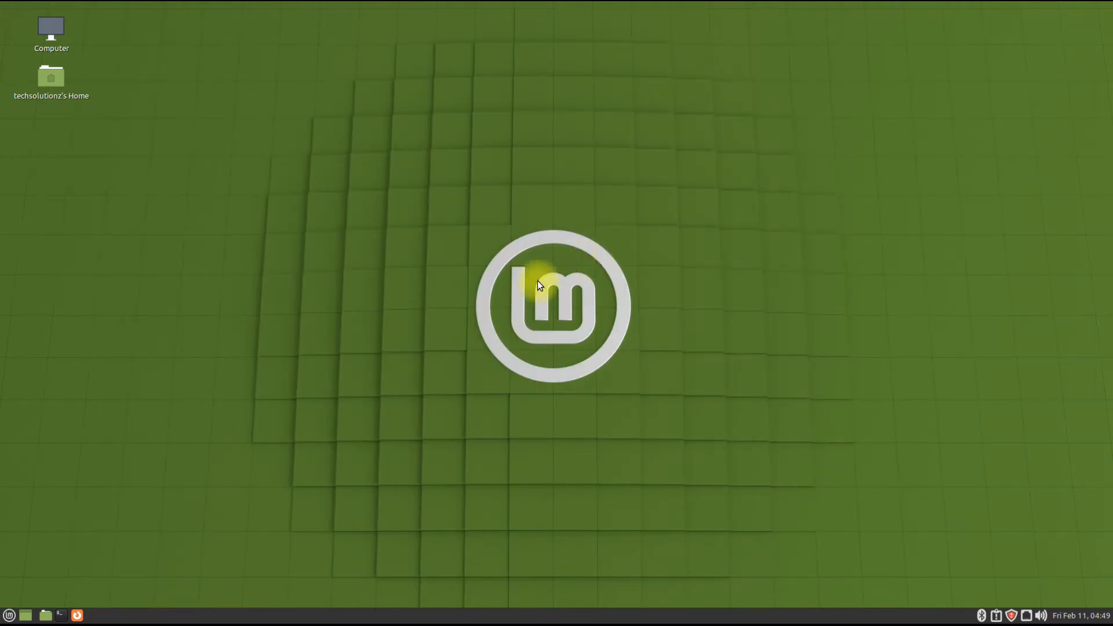
Launch Brave Web Browser from the Mint applications menu.
left_click(10, 614)
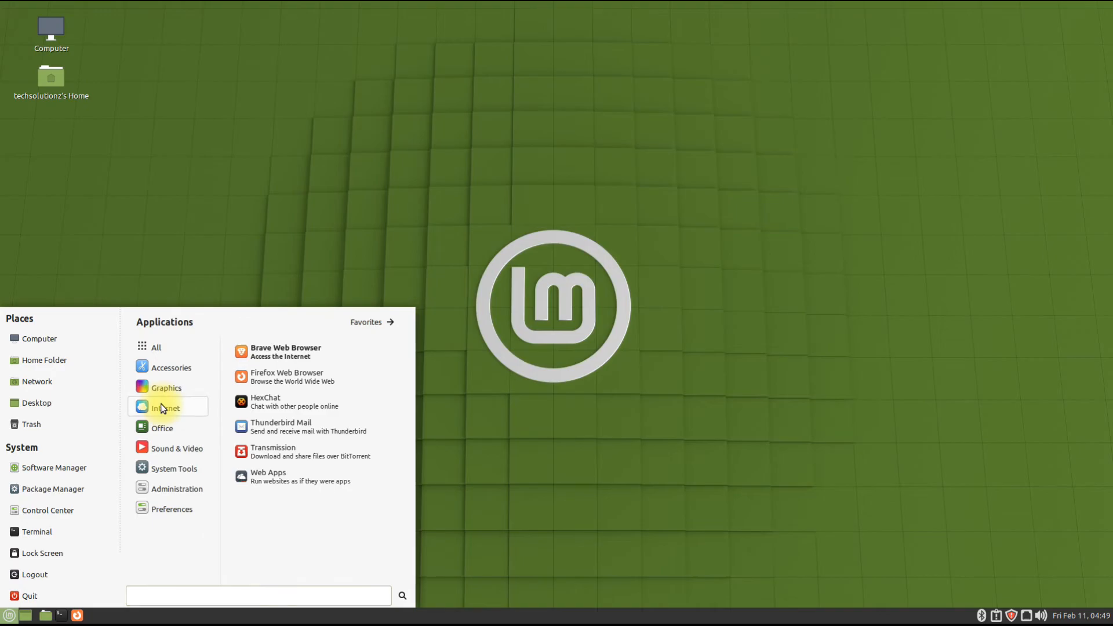
left_click(285, 351)
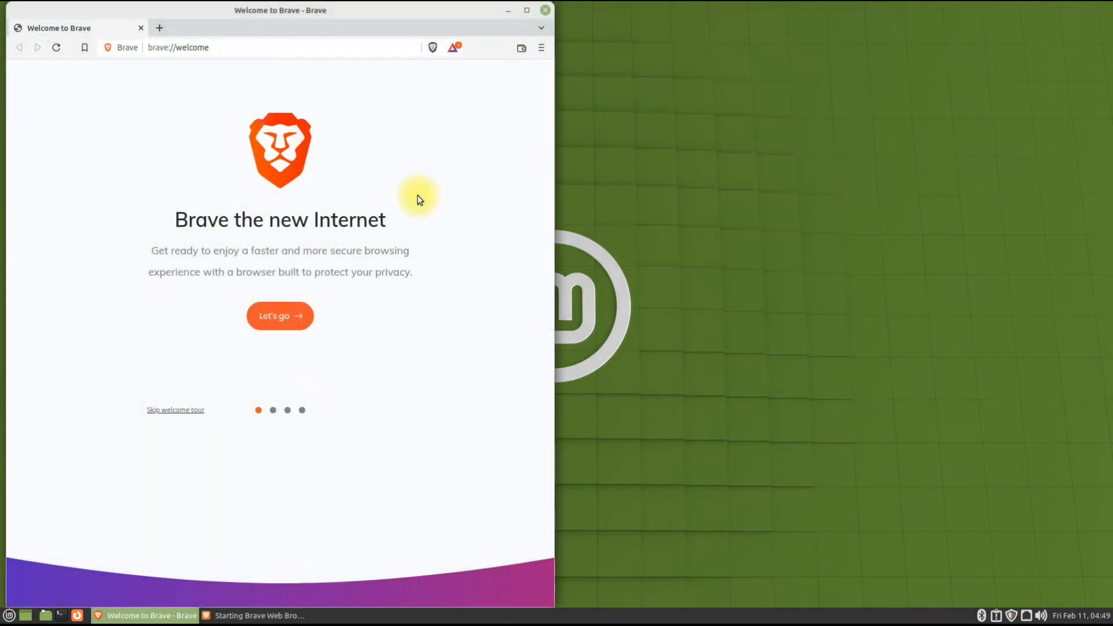
Open About Brave from the main menu to see version 1.35.101 (Chromium 98).
left_click(540, 47)
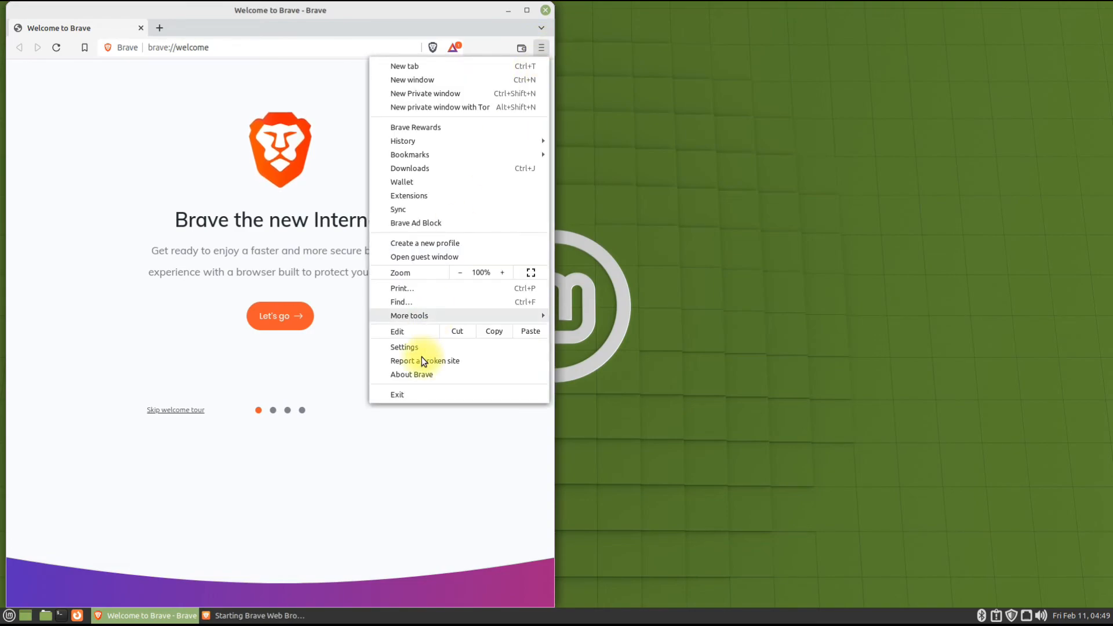
left_click(412, 374)
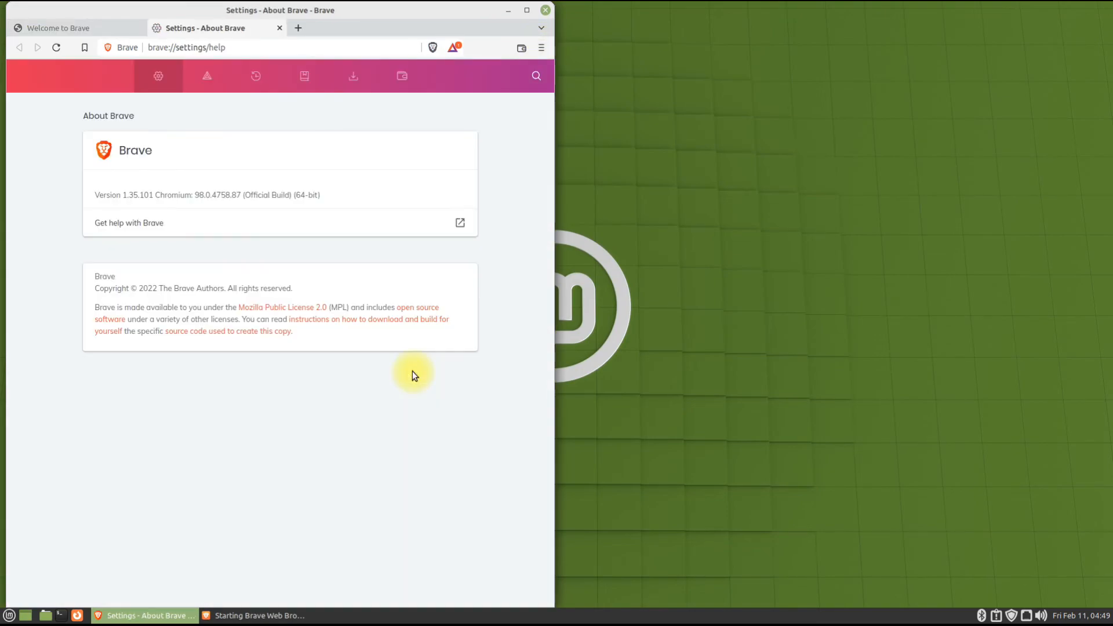